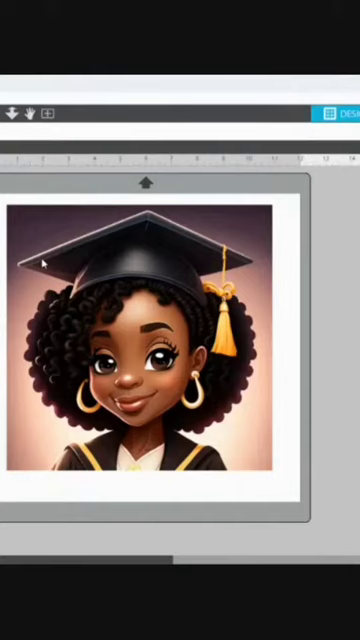
{"action": "mouse_move", "coordinate": [42, 263]}
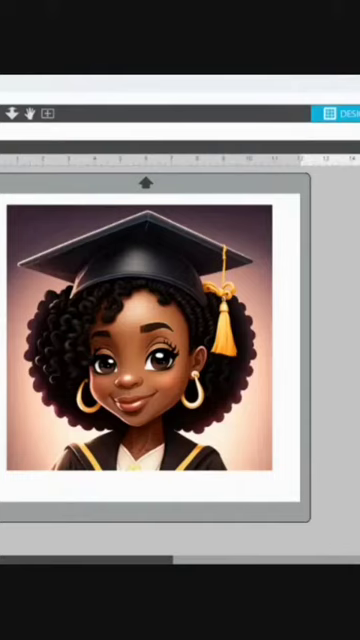